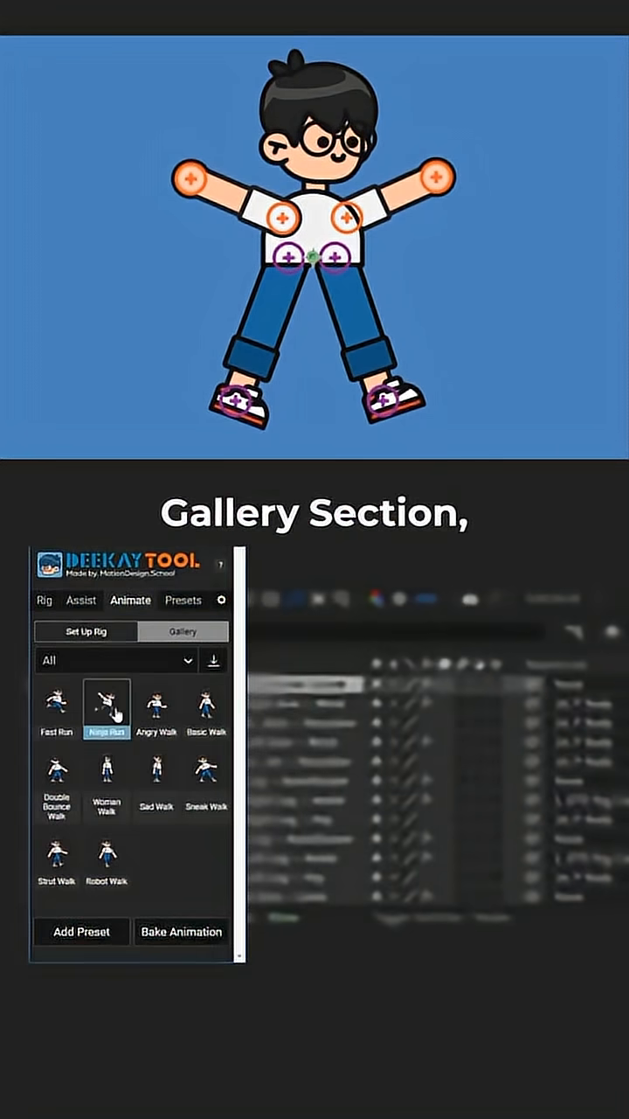
Choose the Sneak Walk preset for the rigged character from the walk and run gallery
left_click(207, 769)
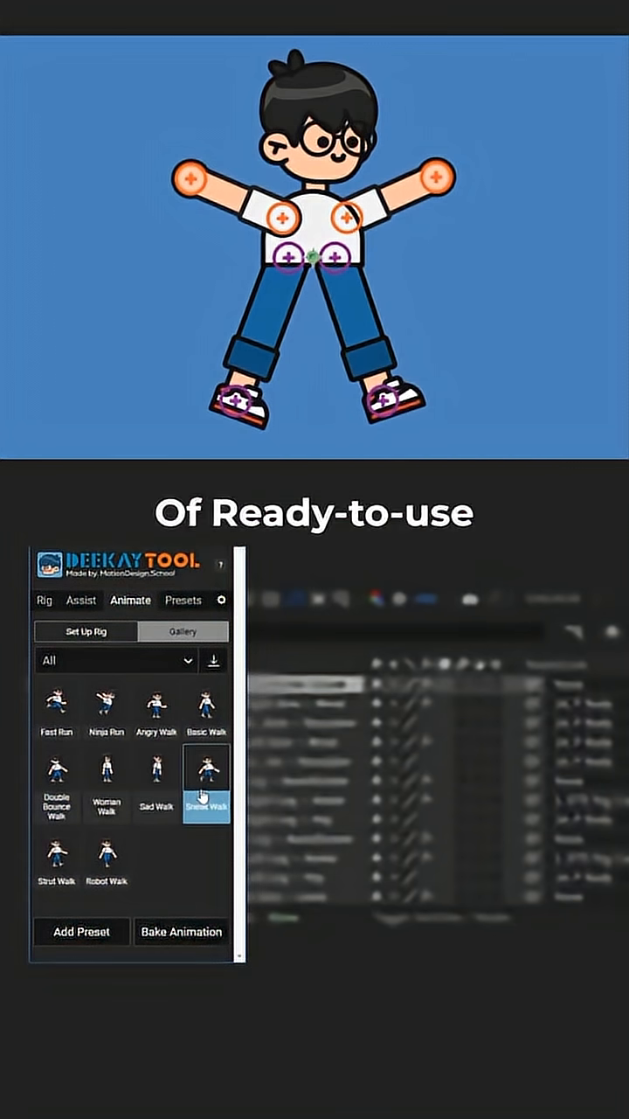